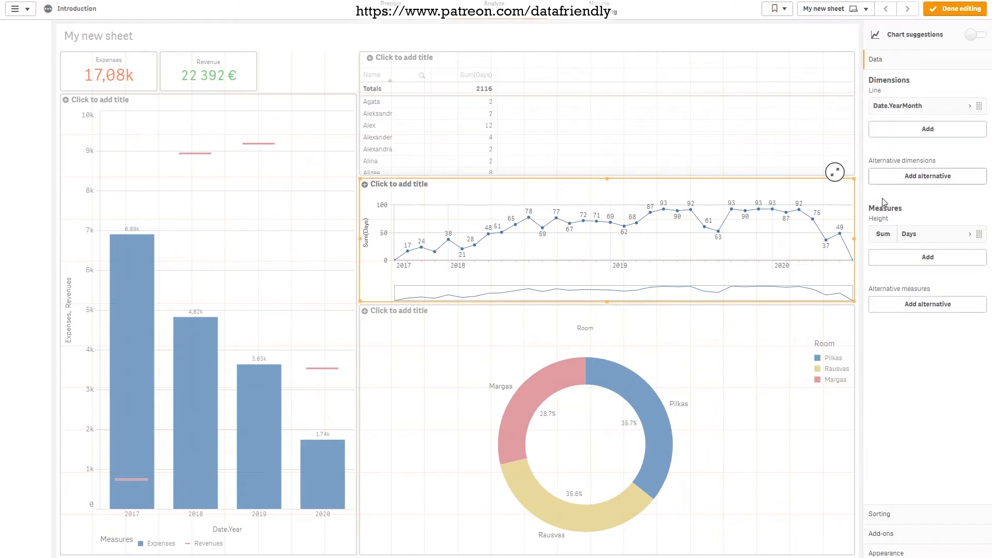
Step: Expand the Days measure and bring its Sum(Days) formula into the full Edit expression editor
click(908, 234)
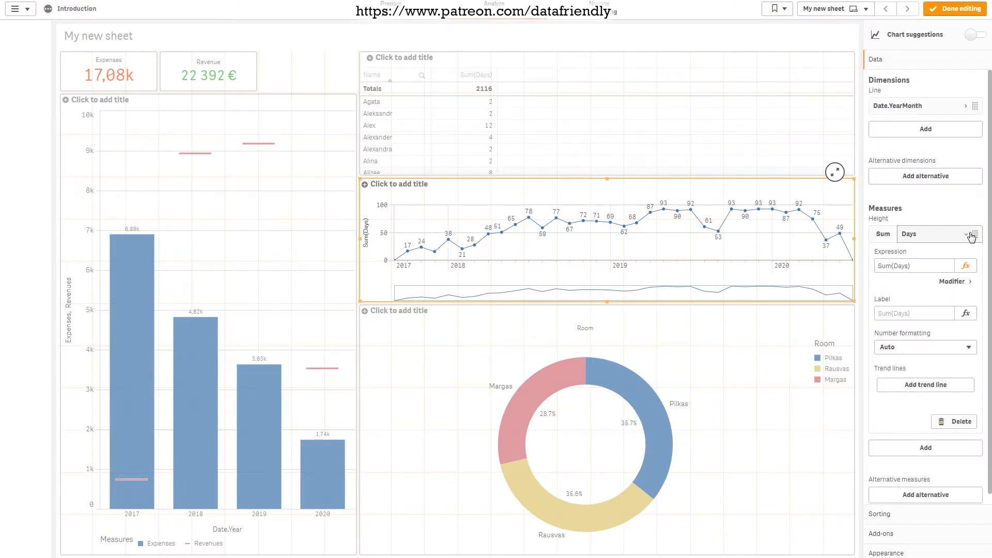
click(913, 265)
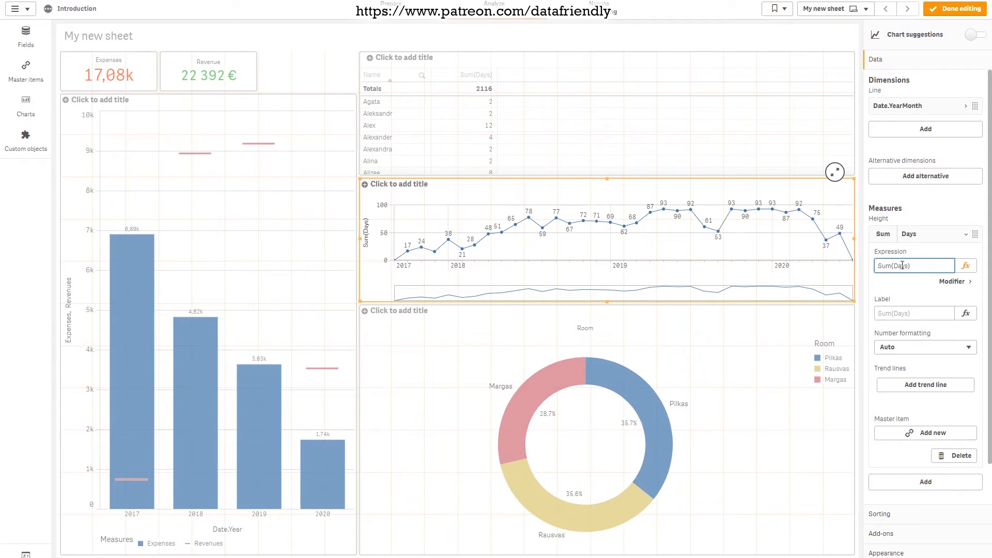
click(913, 265)
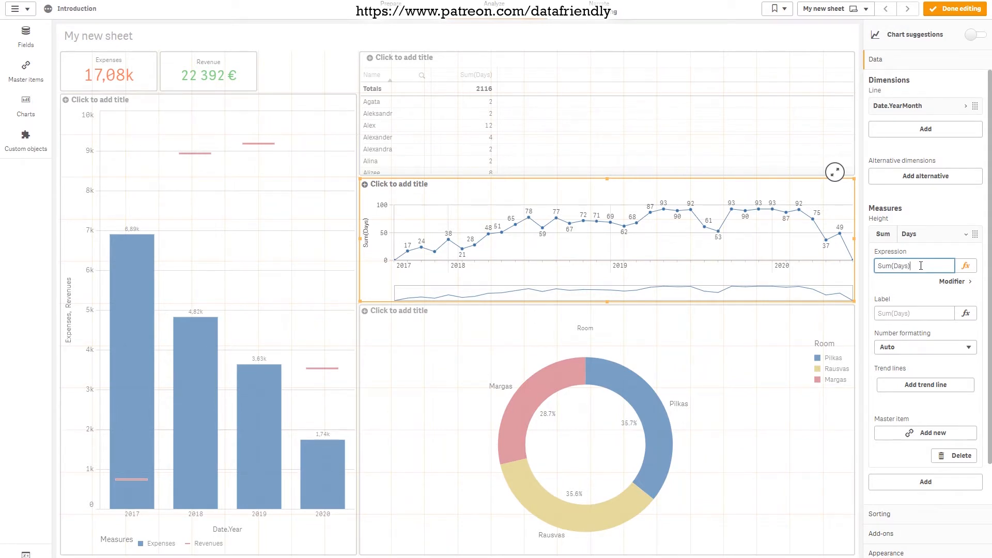
mouse_move(966, 265)
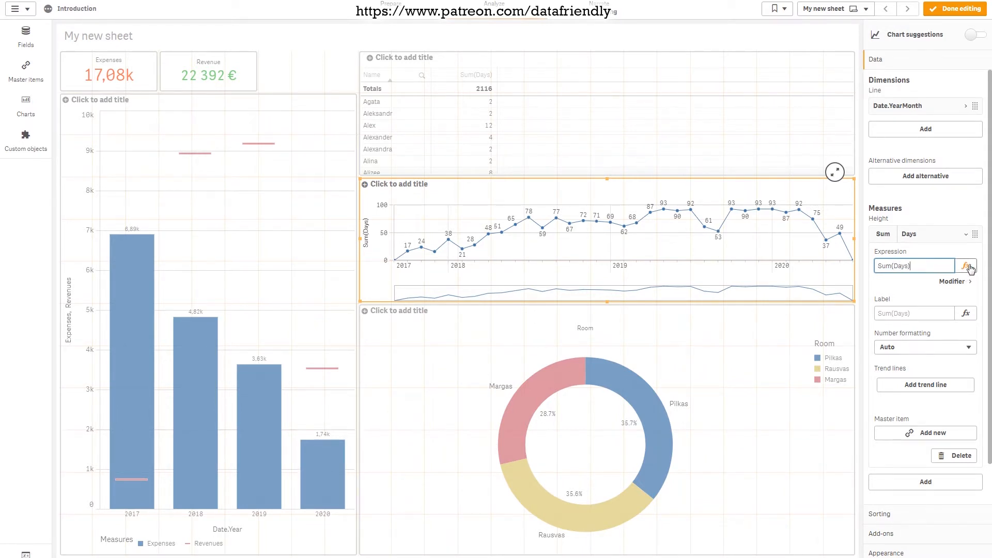
click(967, 265)
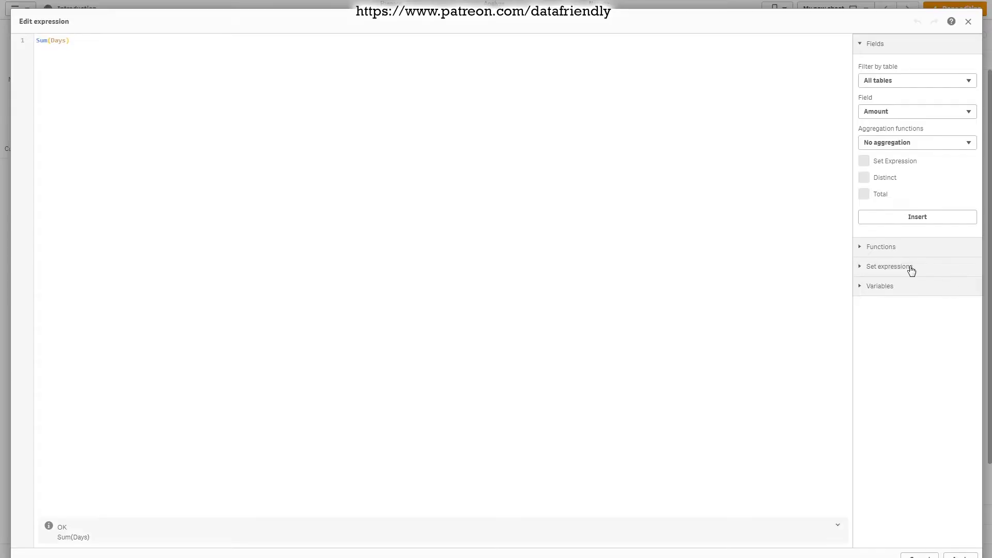